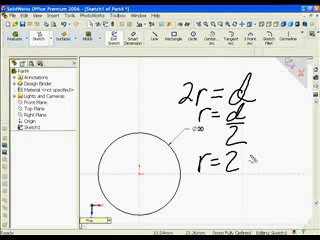
{"action": "type", "text": "0"}
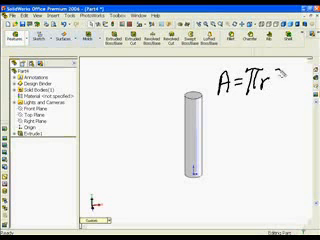
{"action": "type", "text": "2"}
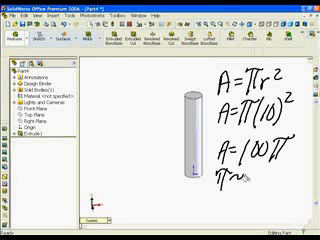
{"action": "type", "text": "3"}
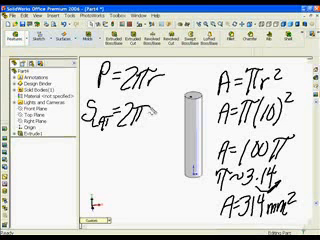
{"action": "type", "text": "rh"}
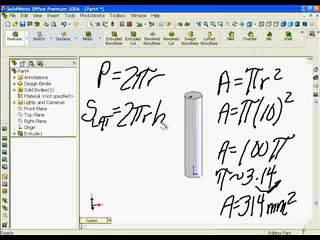